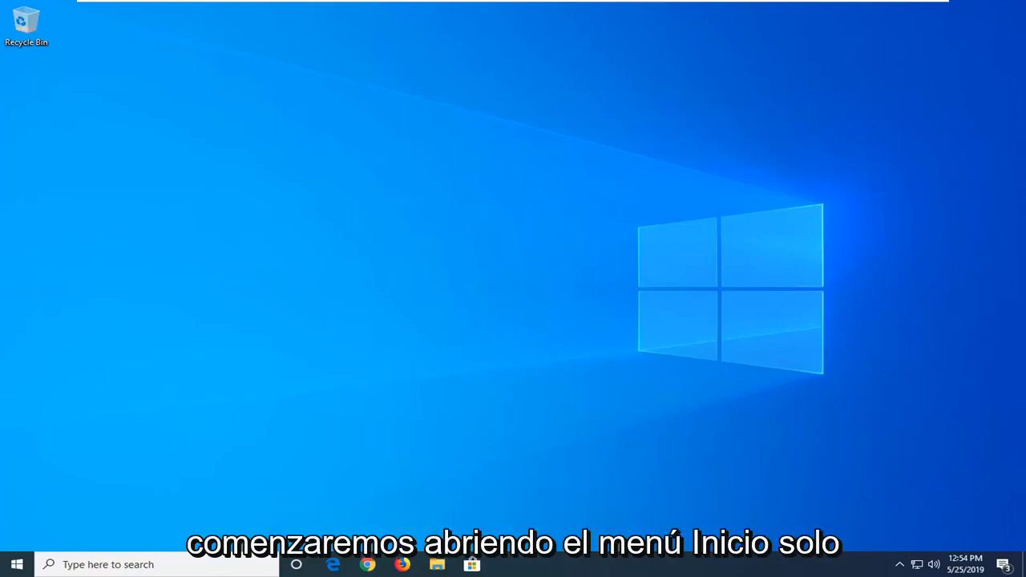
# Step: Search the Start menu for 'windows powershell' and run it as administrator
pyautogui.click(16, 564)
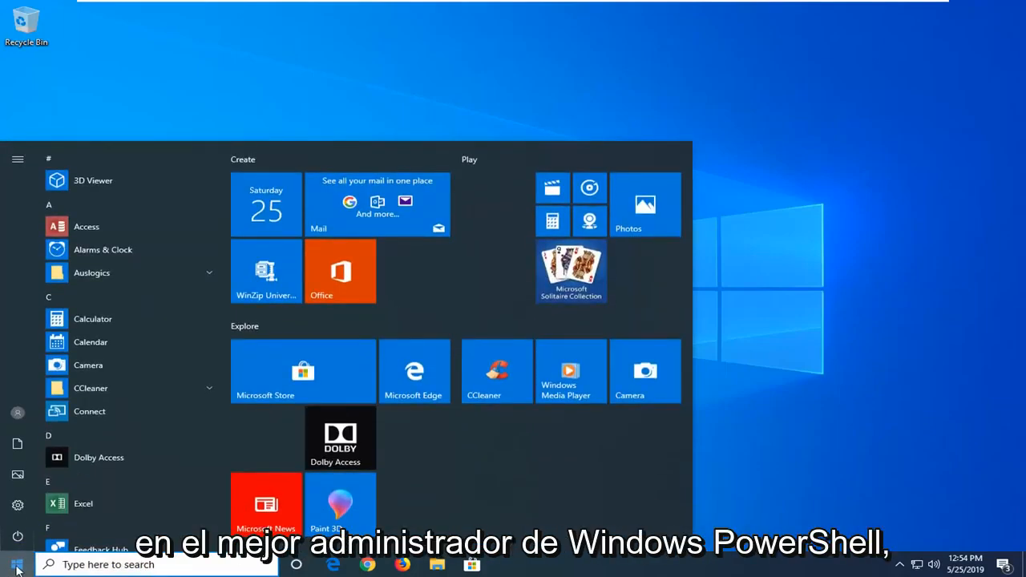
pyautogui.write('windows powershell')
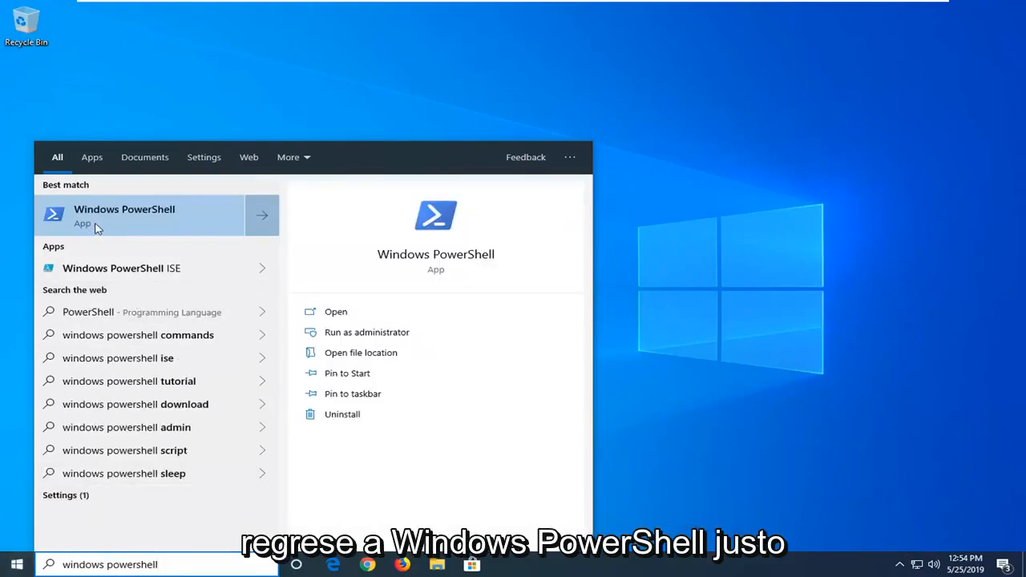
pyautogui.rightClick(124, 215)
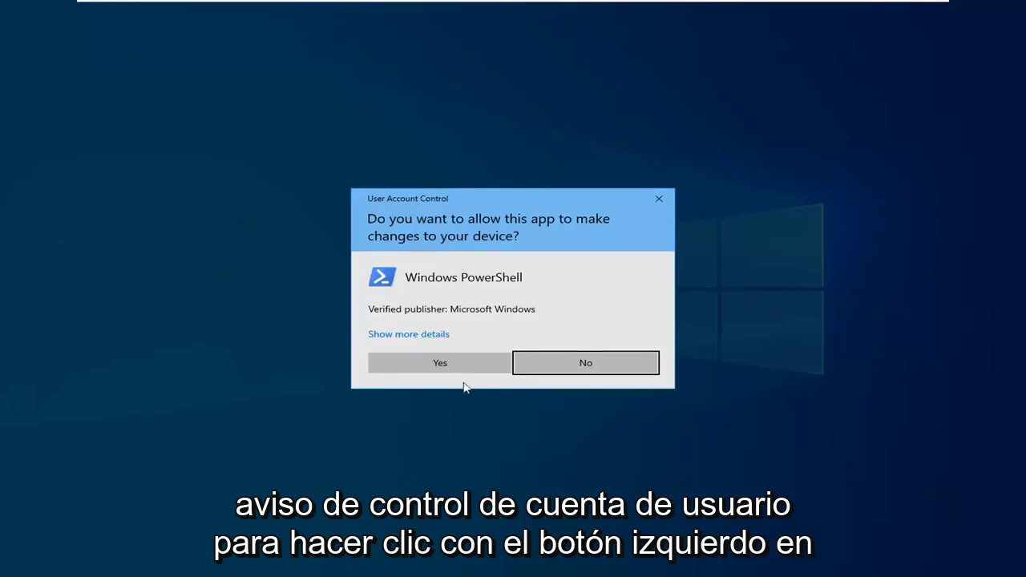
# Step: Approve the User Account Control prompt with Yes
pyautogui.click(439, 362)
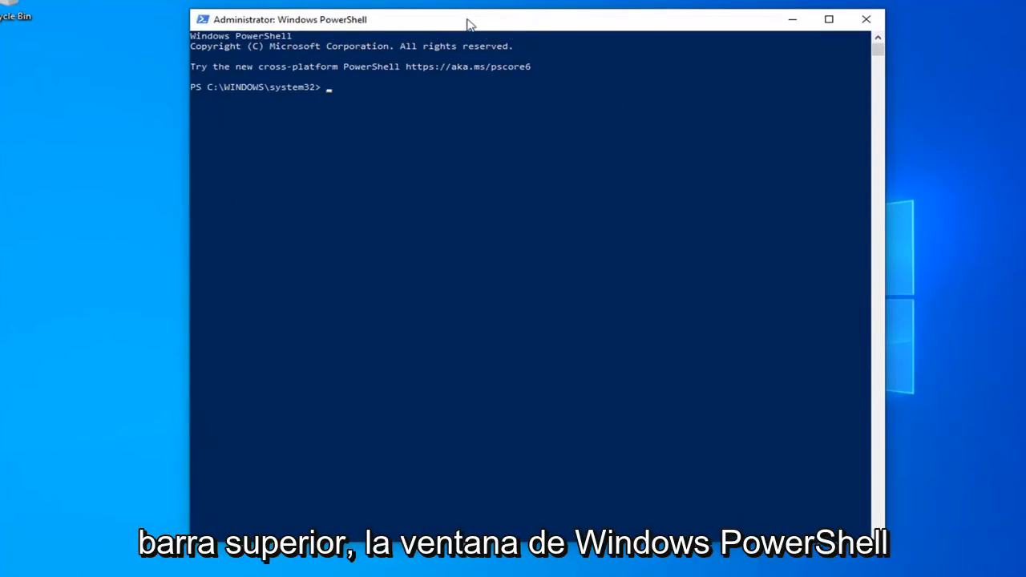
# Step: Paste Get-ExecutionPolicy -List via the title-bar Edit menu and run it
pyautogui.rightClick(469, 19)
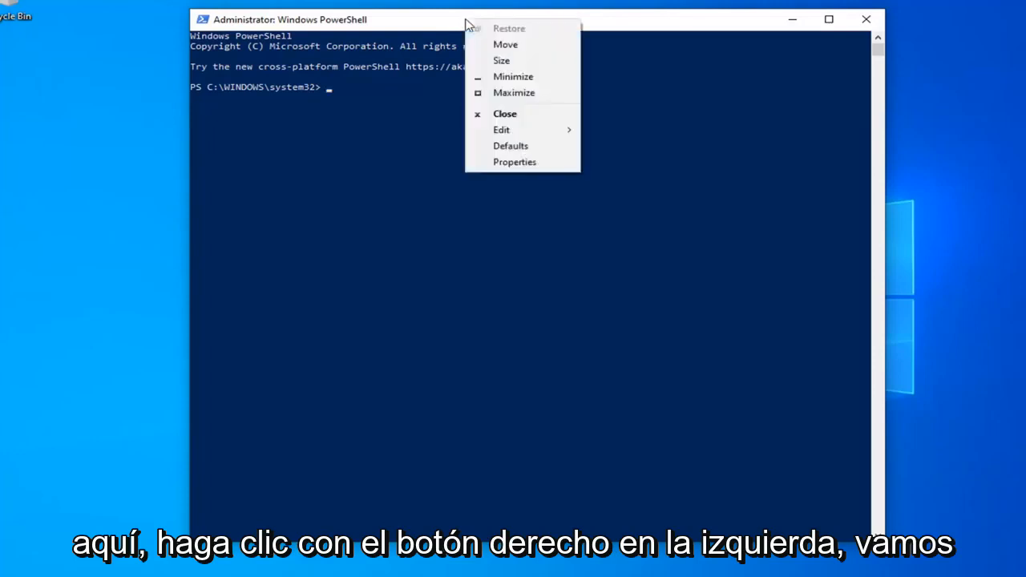
pyautogui.click(501, 129)
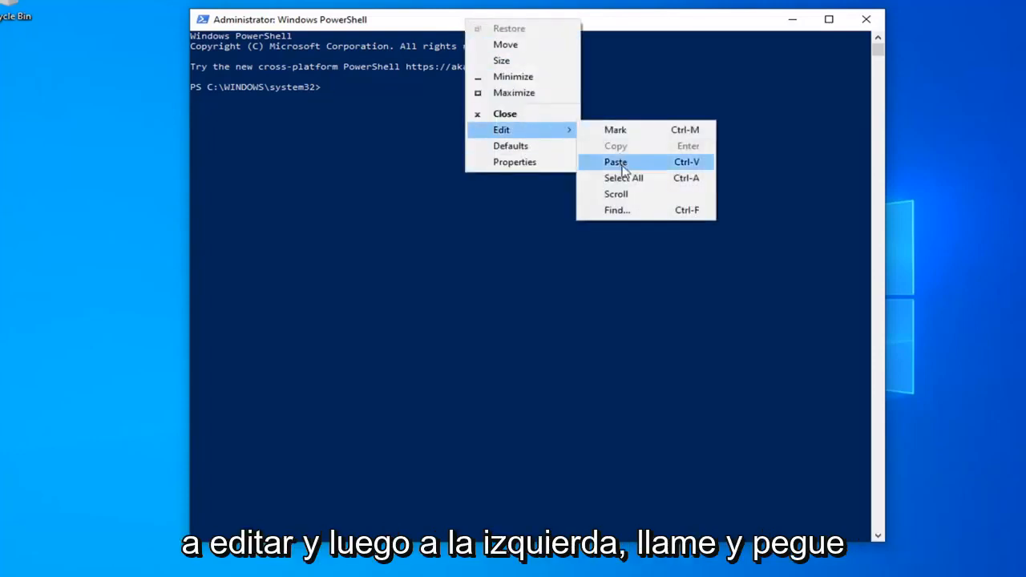
pyautogui.click(616, 161)
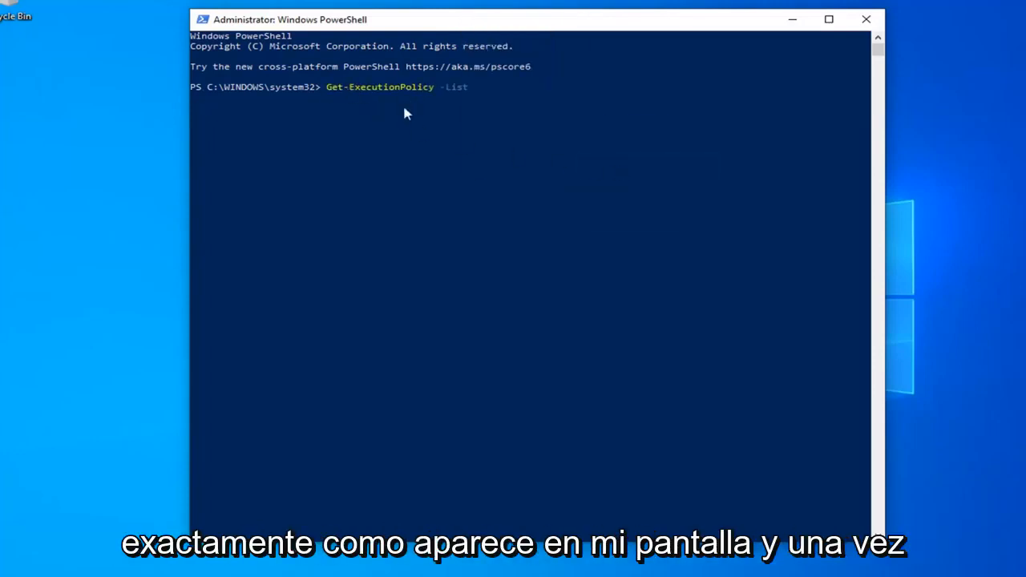
pyautogui.press('Return')
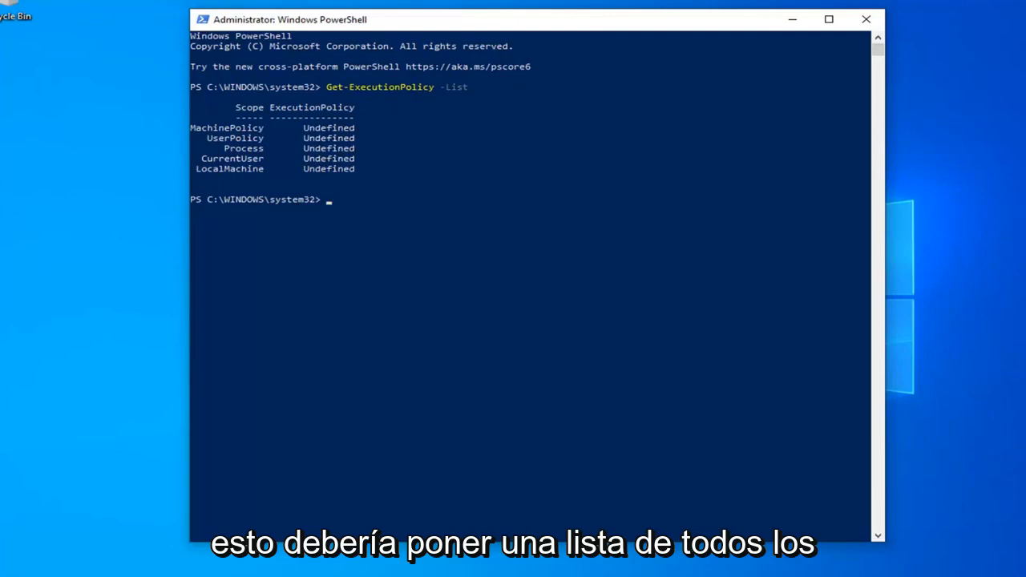
pyautogui.moveTo(350, 151)
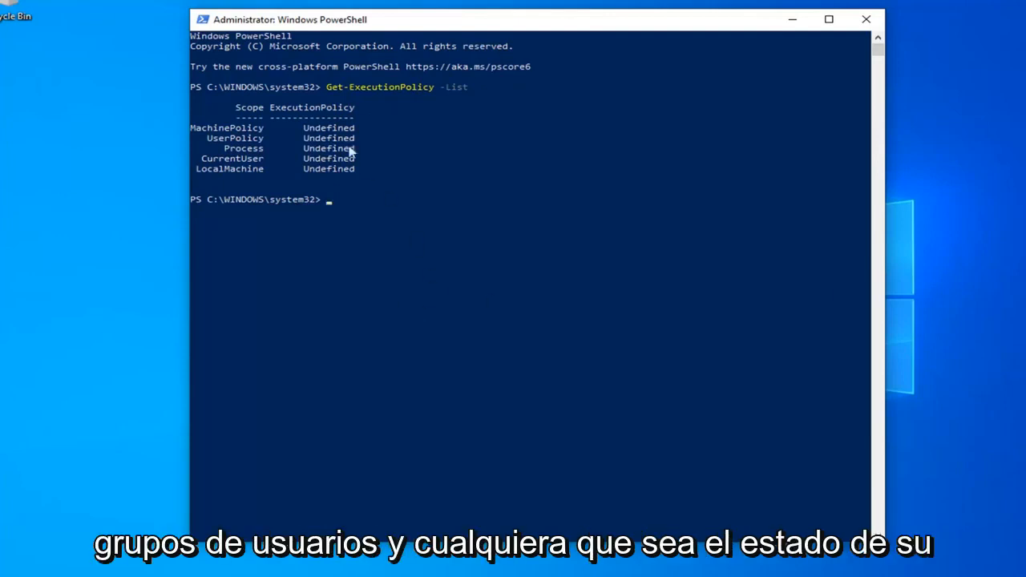
pyautogui.moveTo(337, 226)
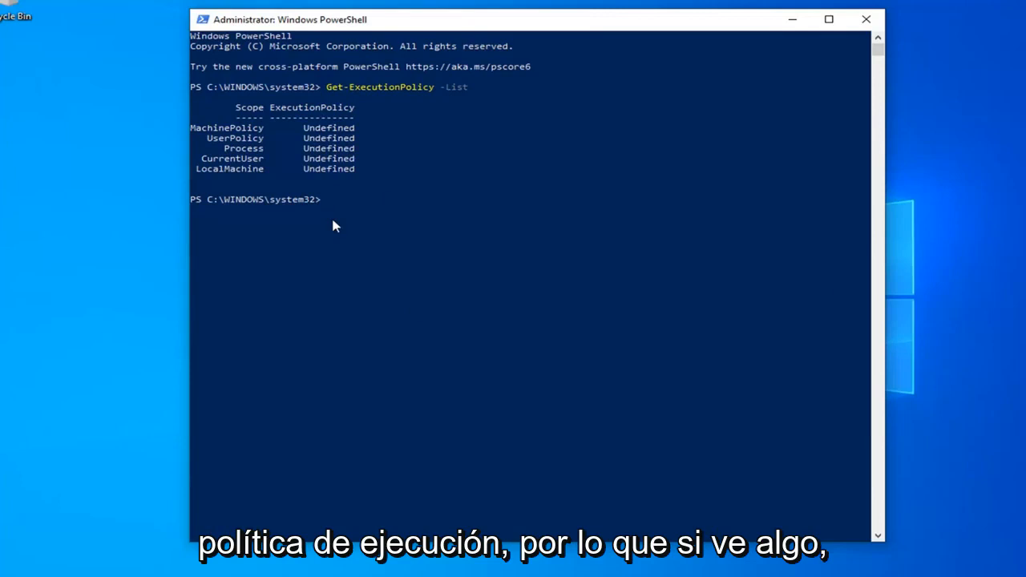
pyautogui.moveTo(364, 147)
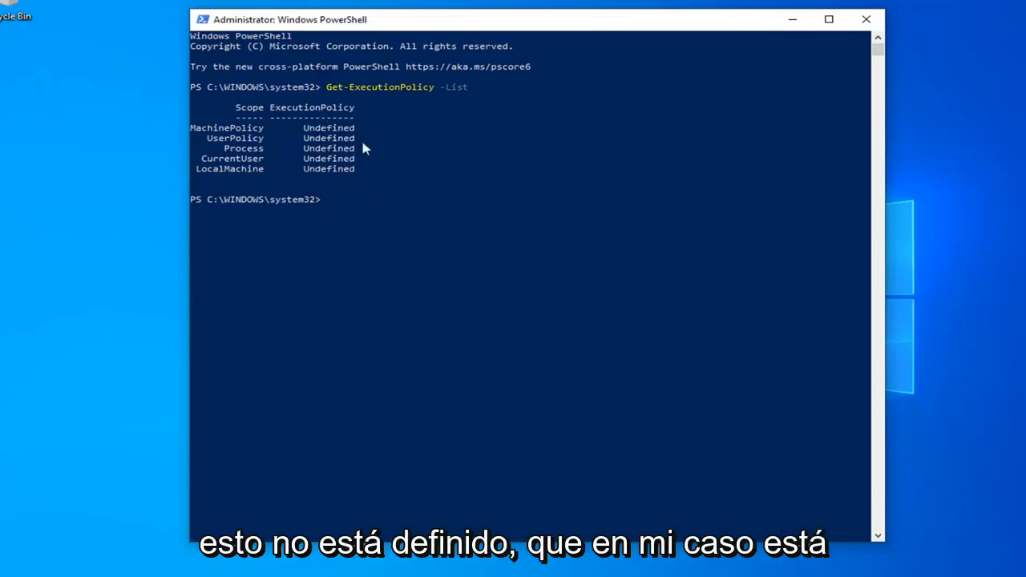
pyautogui.moveTo(379, 213)
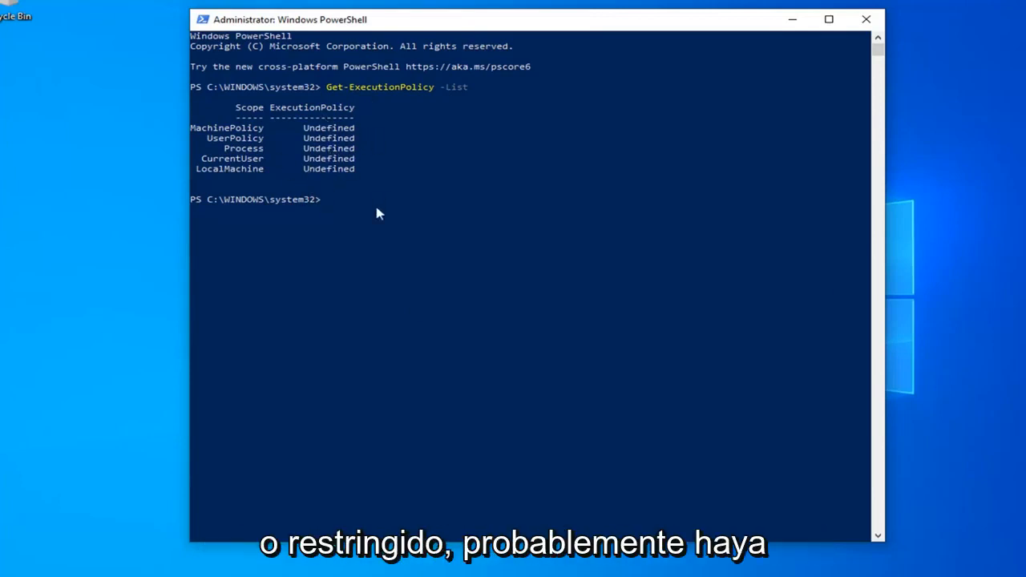
pyautogui.moveTo(344, 143)
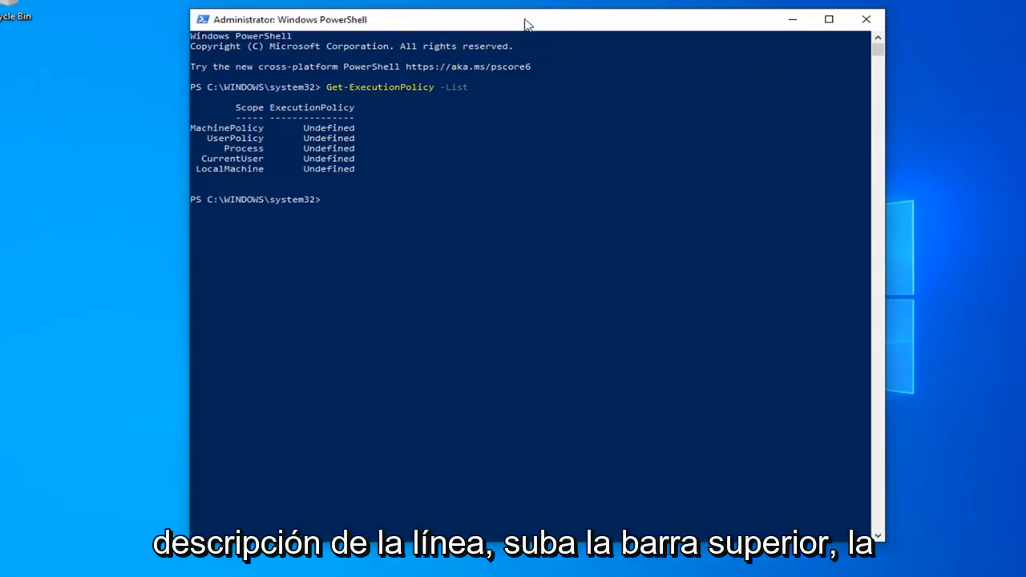
pyautogui.moveTo(505, 26)
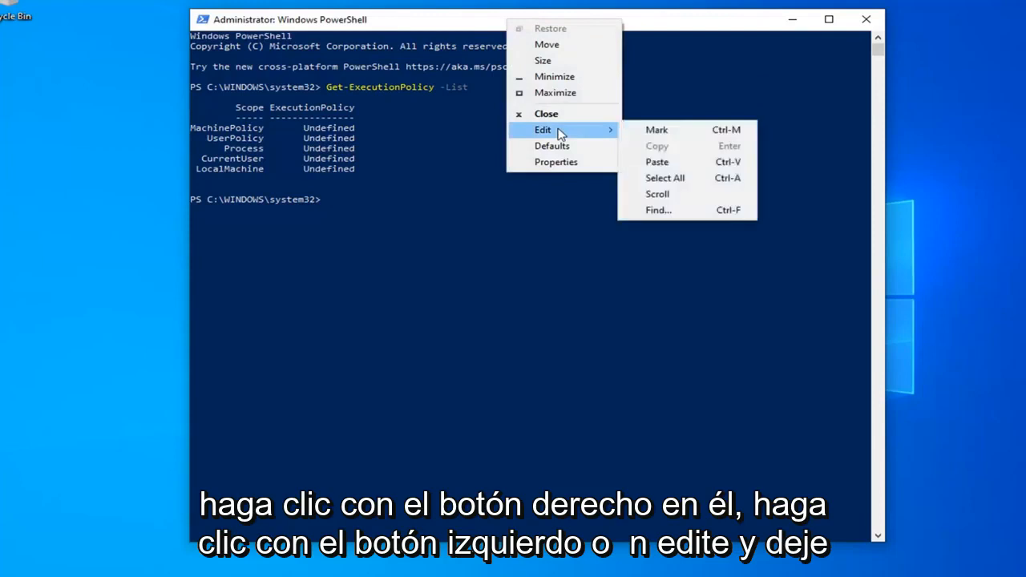
# Step: Paste and run Set-ExecutionPolicy Unrestricted, answering A at the confirmation
pyautogui.click(657, 161)
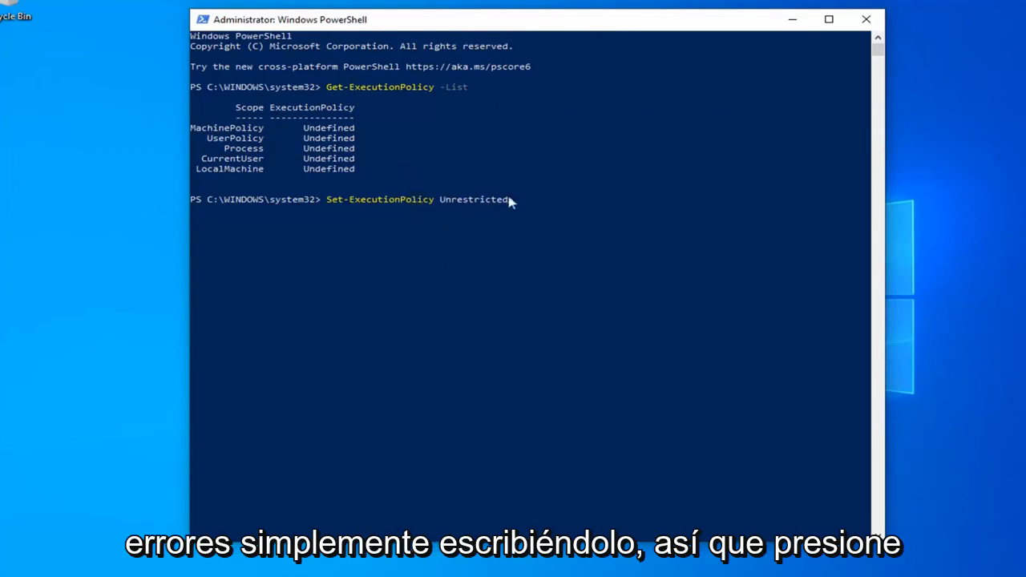
pyautogui.press('Return')
pyautogui.write('A')
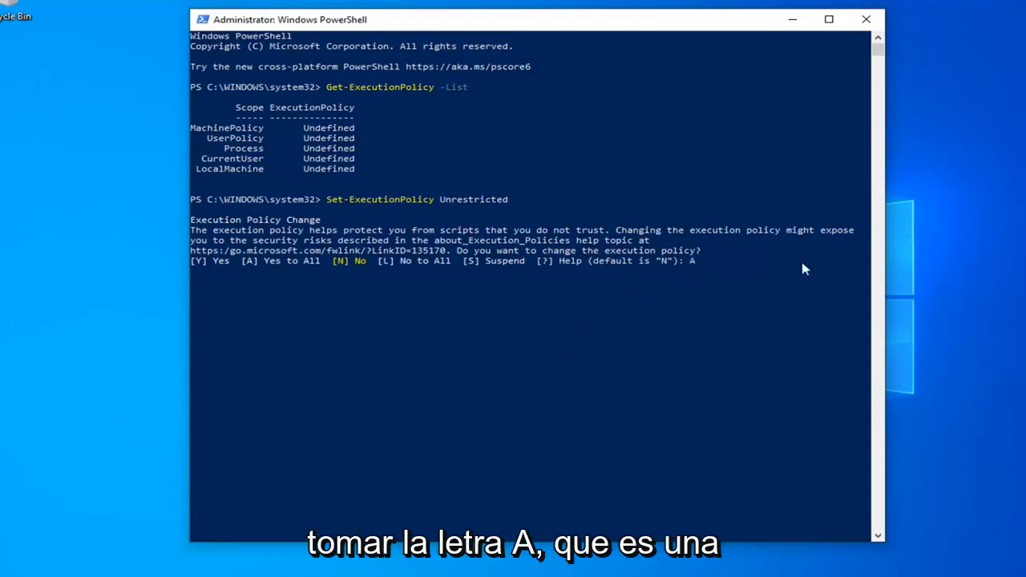
pyautogui.moveTo(275, 265)
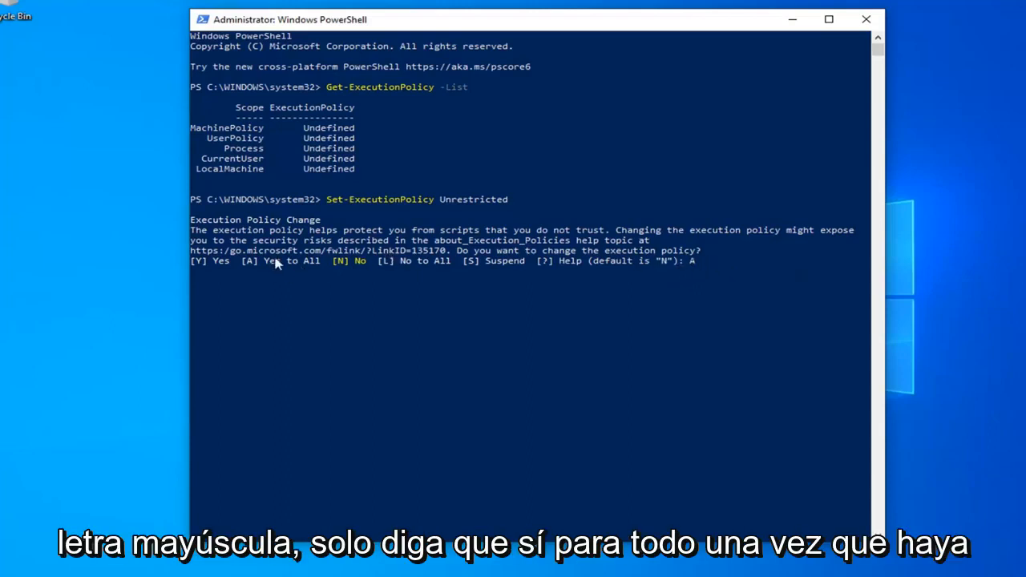
pyautogui.moveTo(648, 270)
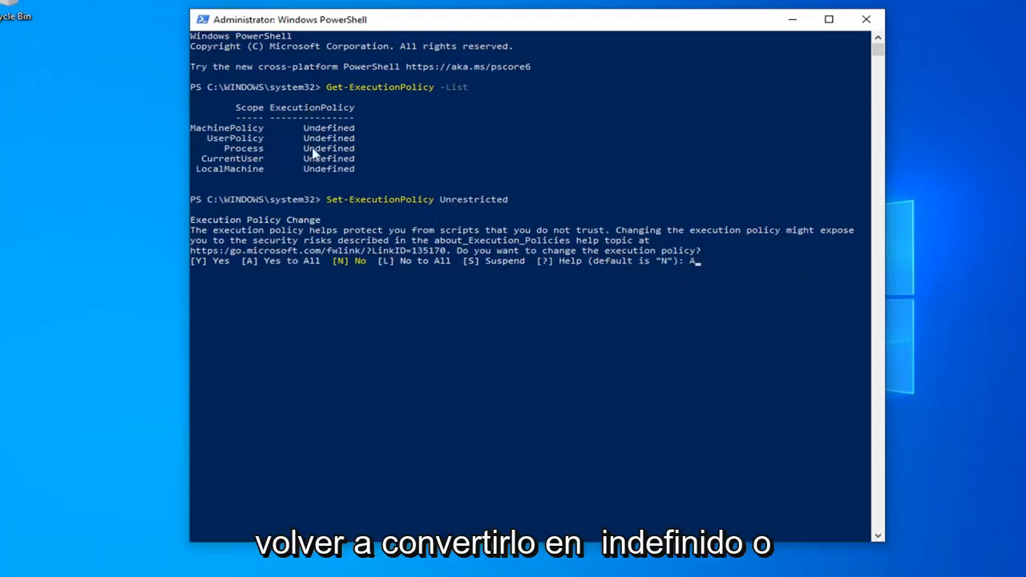
pyautogui.moveTo(397, 194)
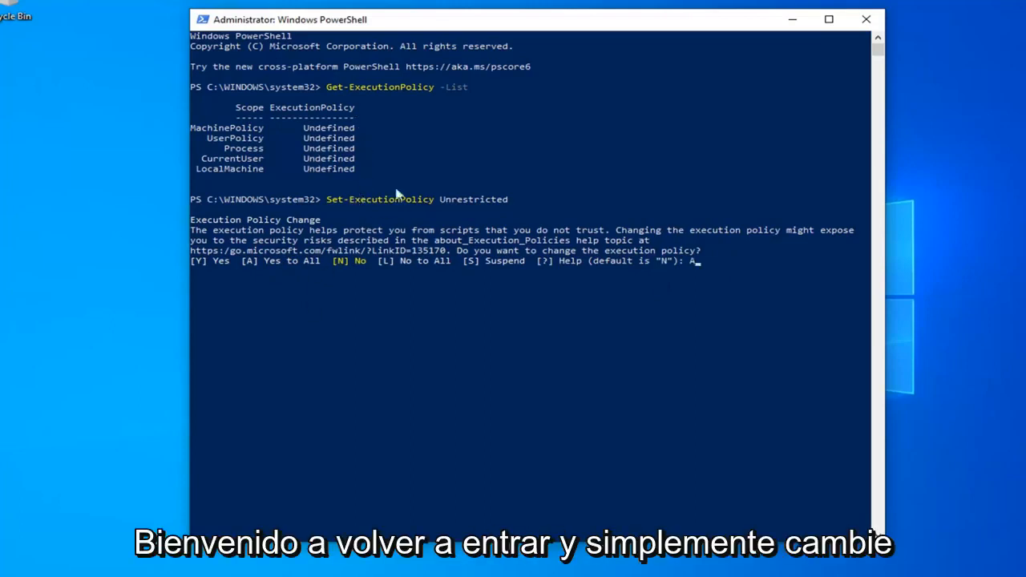
pyautogui.moveTo(551, 362)
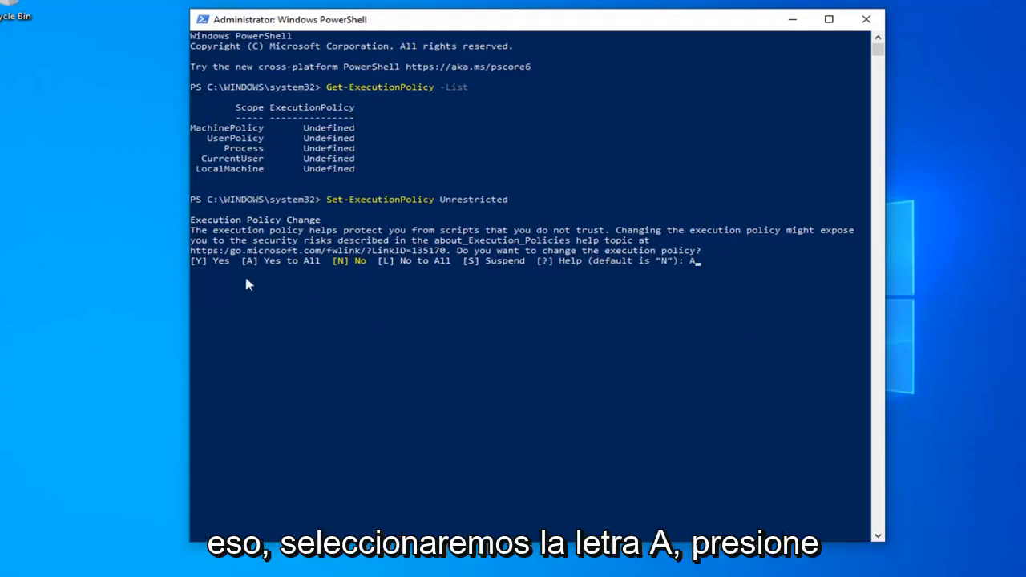
pyautogui.moveTo(738, 280)
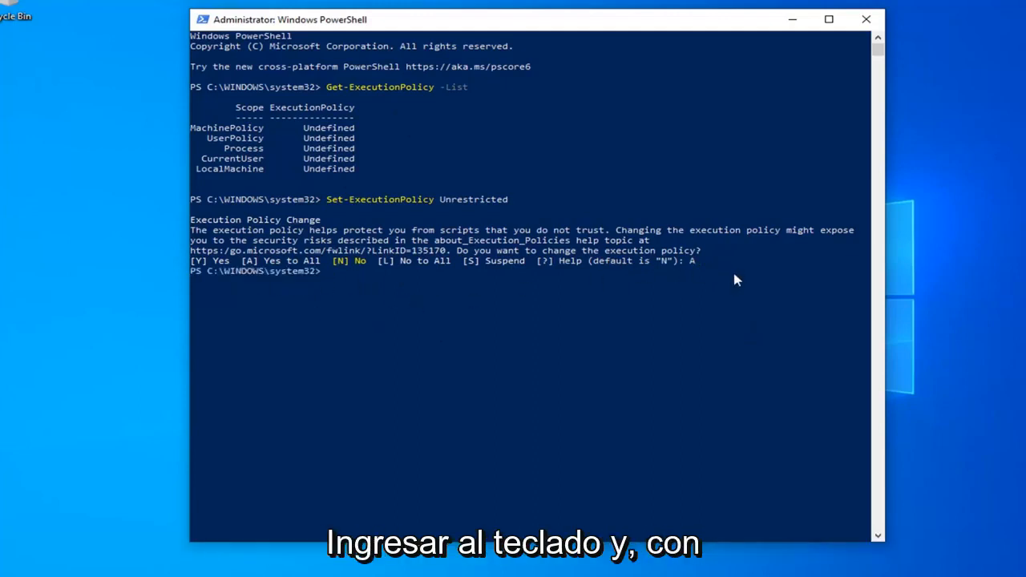
pyautogui.moveTo(700, 296)
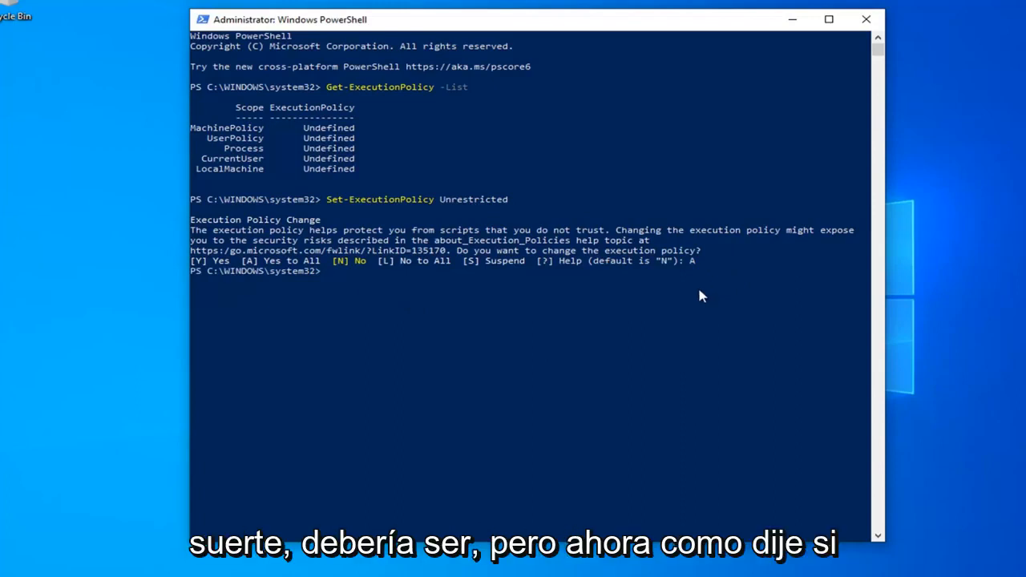
pyautogui.moveTo(426, 220)
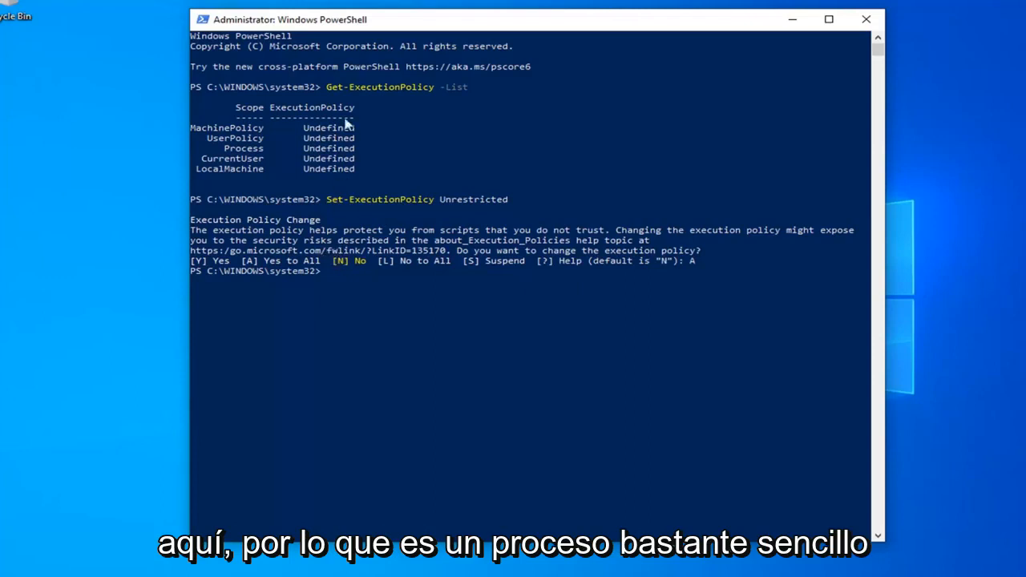
pyautogui.moveTo(388, 212)
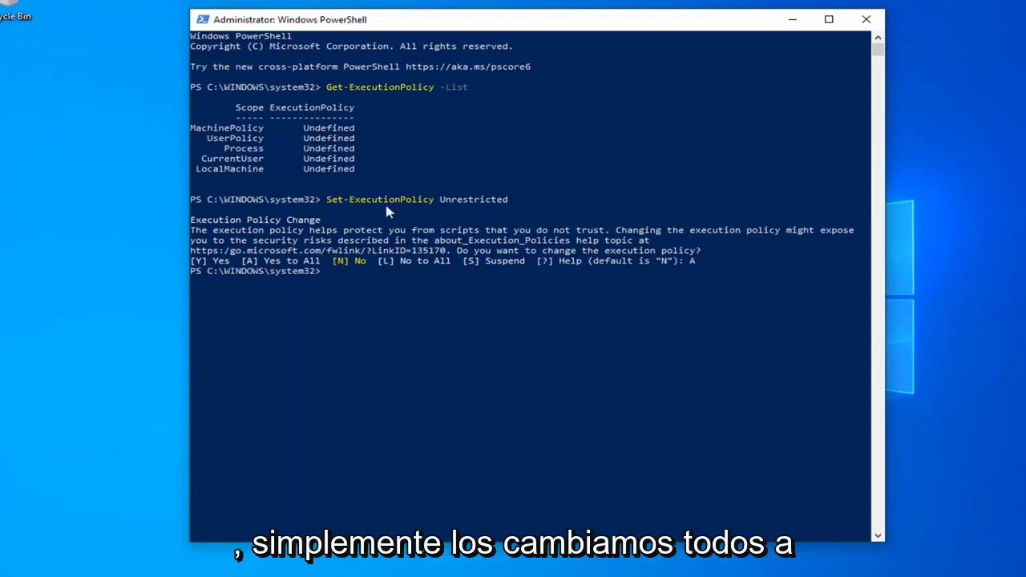
pyautogui.moveTo(501, 243)
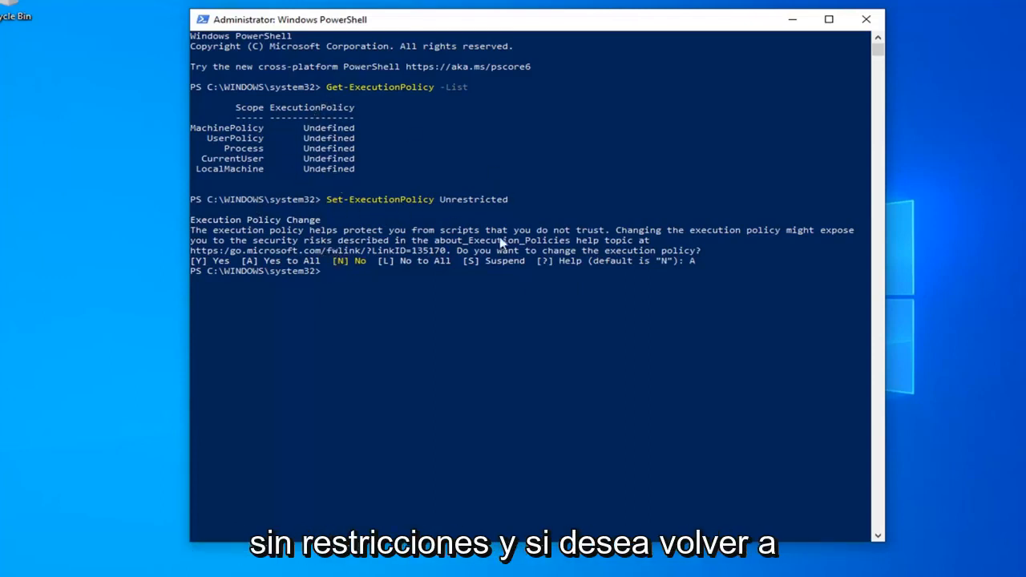
pyautogui.moveTo(344, 230)
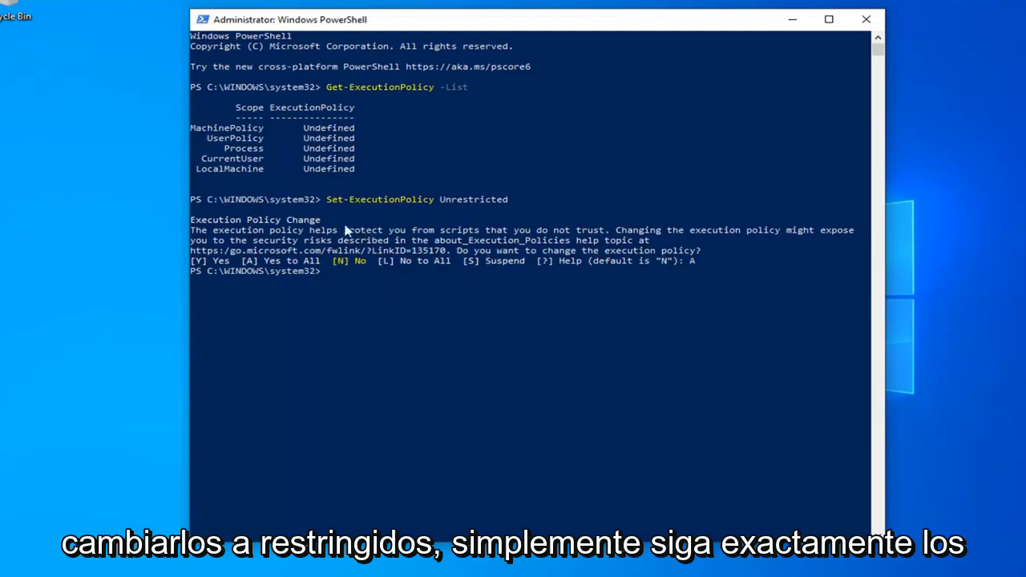
pyautogui.moveTo(438, 218)
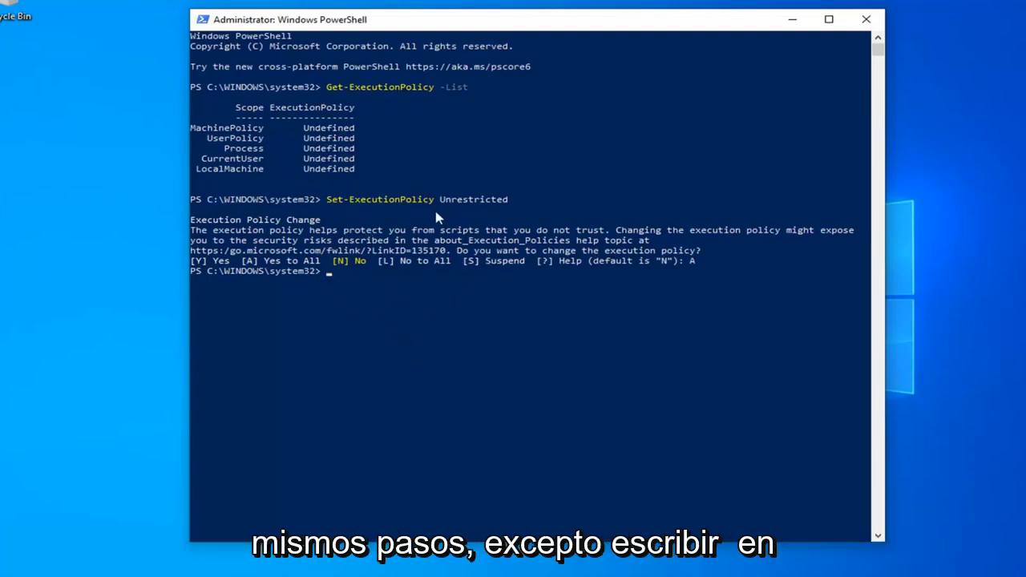
pyautogui.moveTo(481, 211)
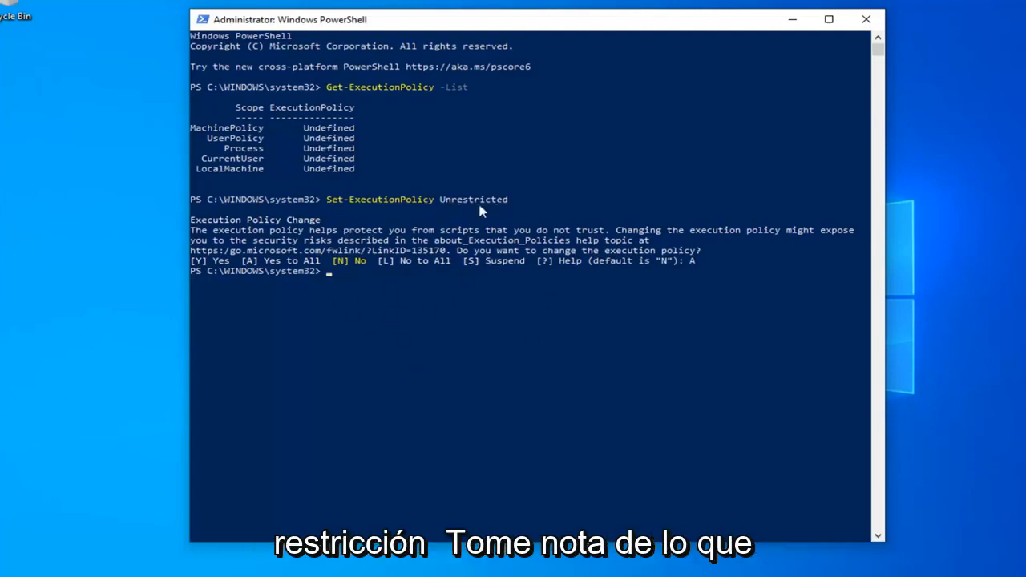
pyautogui.moveTo(736, 41)
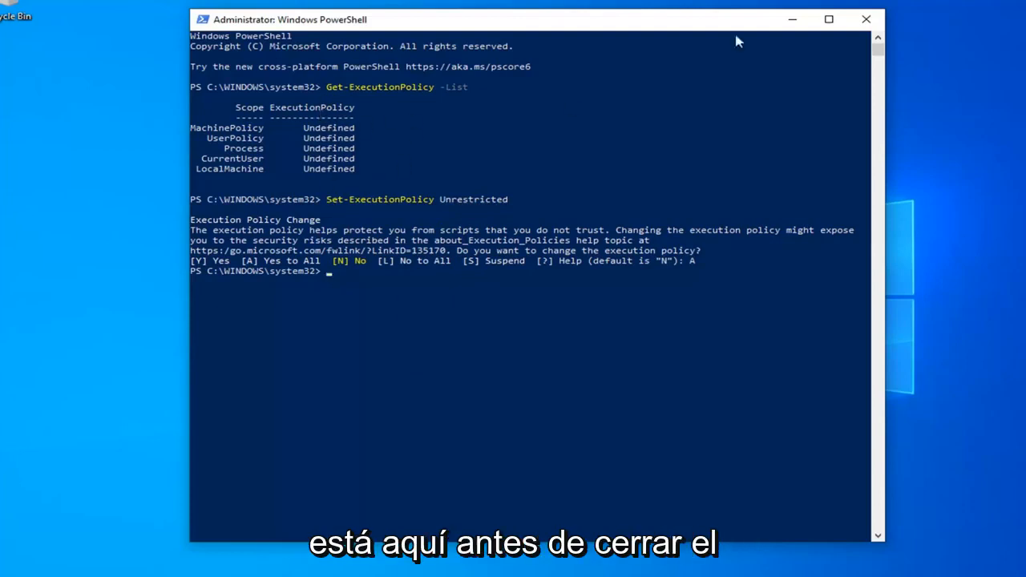
pyautogui.moveTo(331, 158)
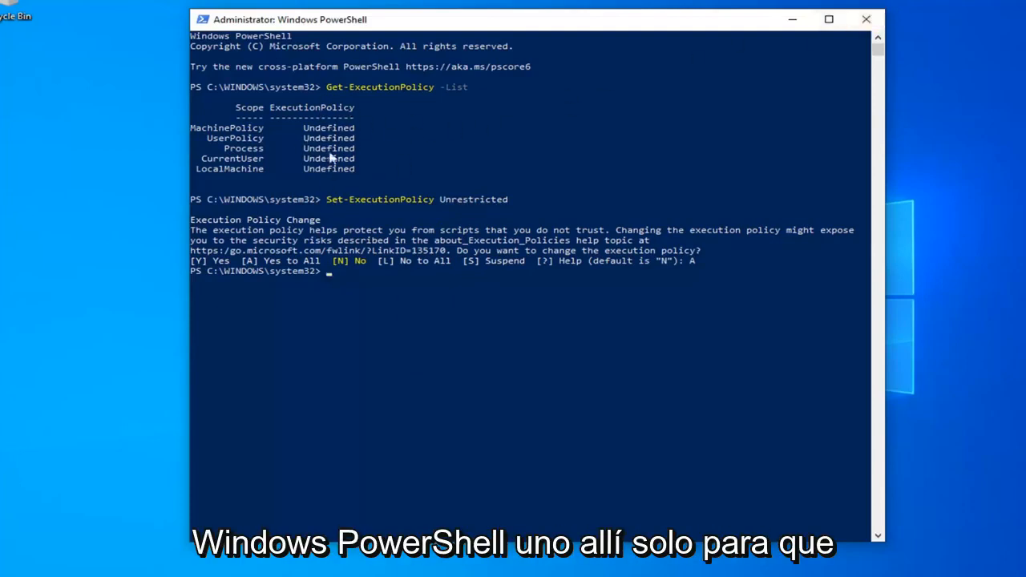
pyautogui.moveTo(329, 195)
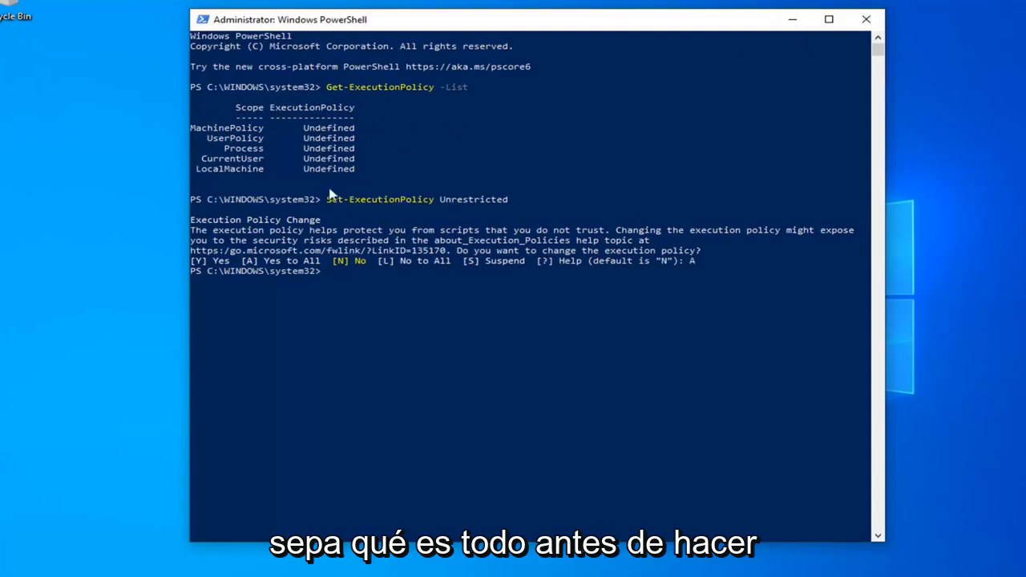
pyautogui.moveTo(760, 87)
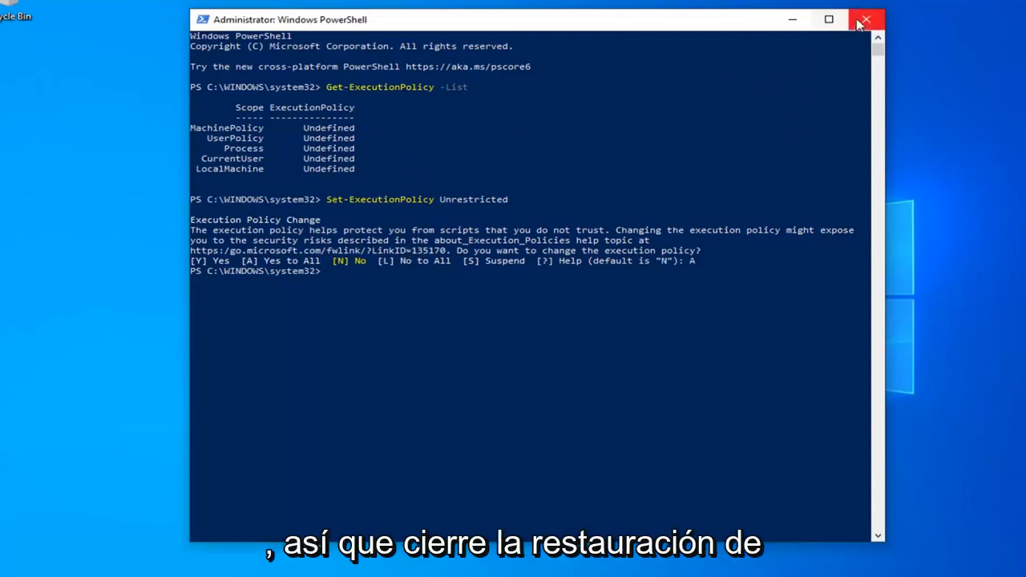
# Step: Close the Administrator: Windows PowerShell window with its X button
pyautogui.click(865, 19)
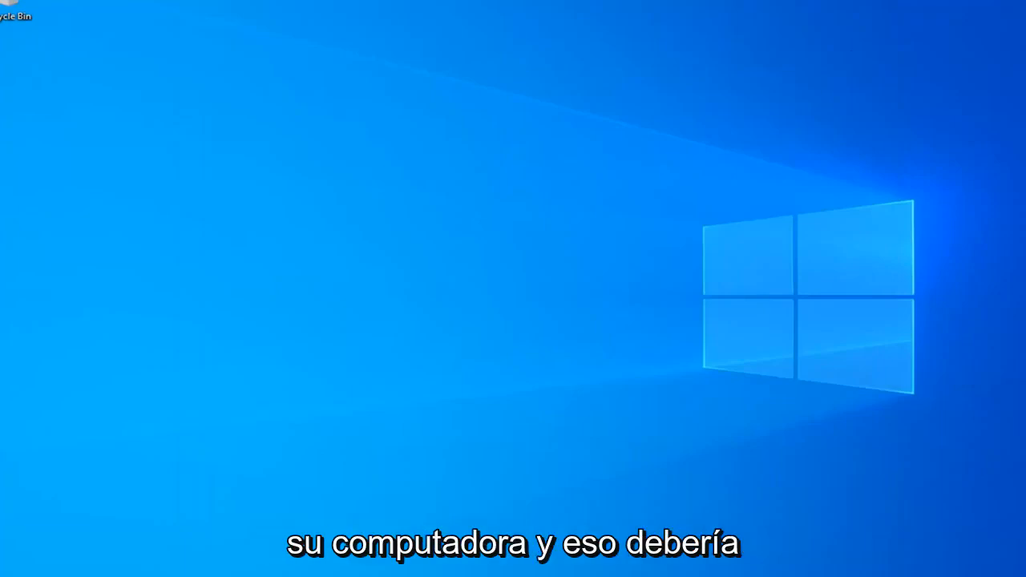